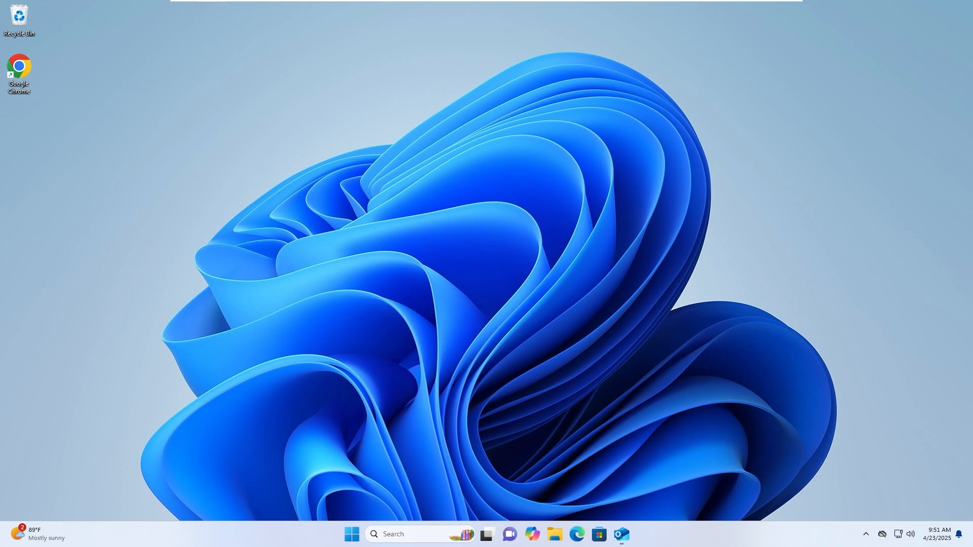
# Launch Outlook from the taskbar to reach the troubleshooting-guide draft
pyautogui.click(621, 535)
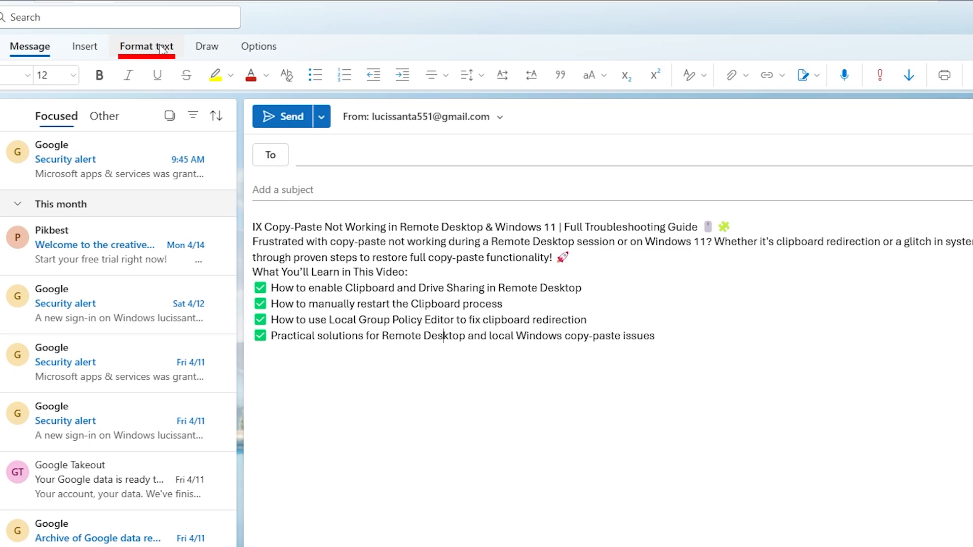
# Show the Format Text ribbon and select the whole troubleshooting-guide body
pyautogui.click(146, 46)
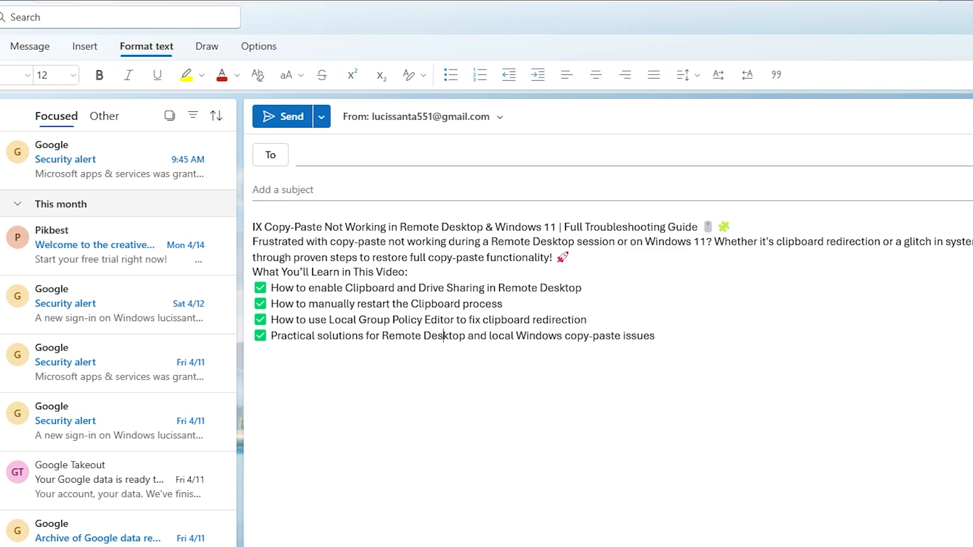
pyautogui.moveTo(480, 74)
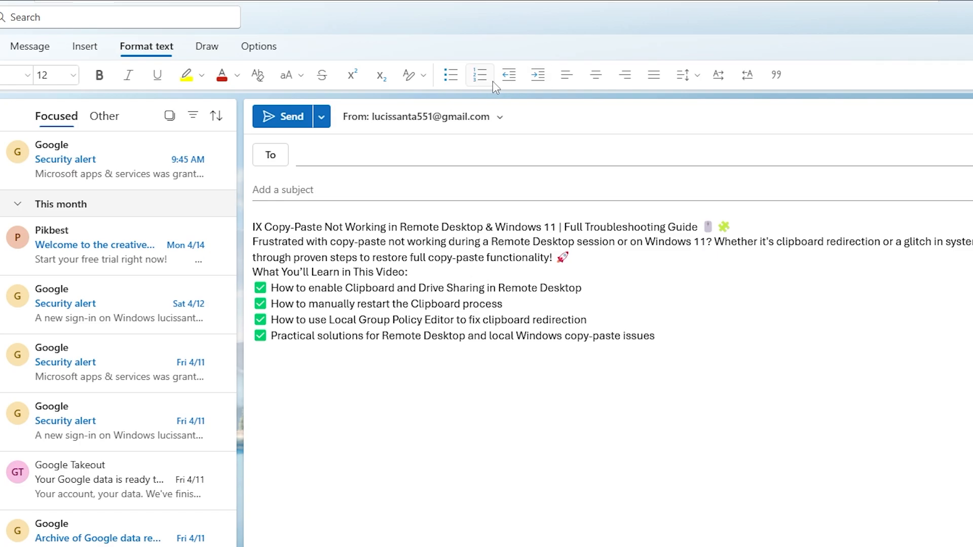
pyautogui.moveTo(682, 74)
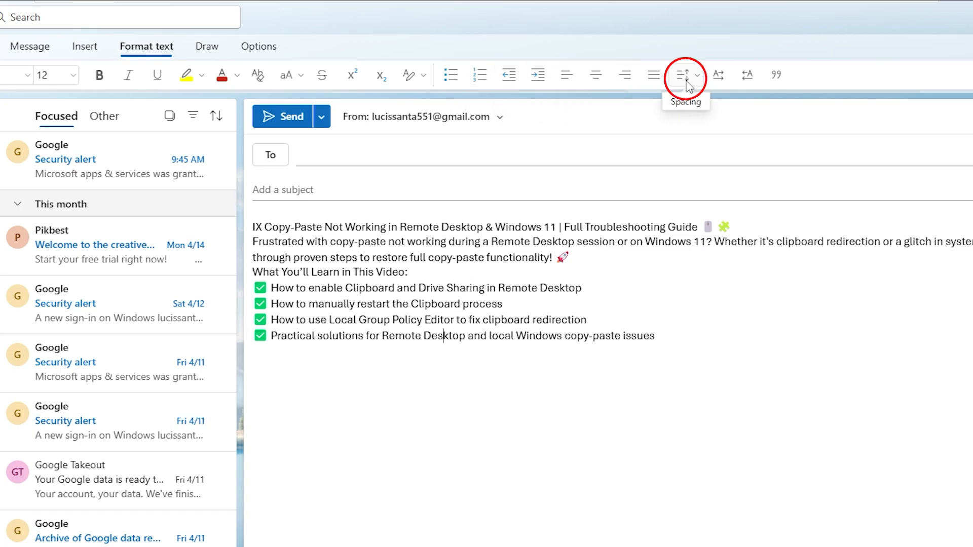
pyautogui.click(684, 74)
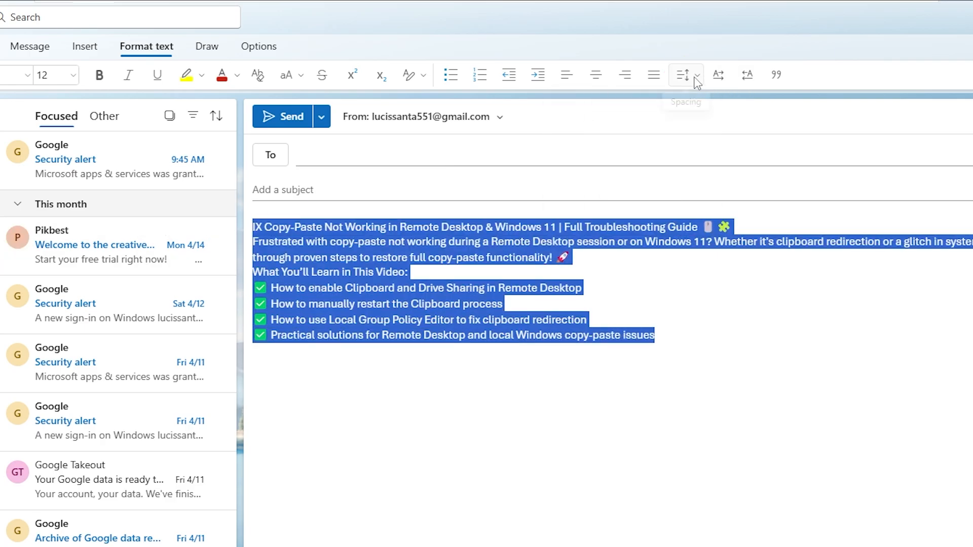
# Apply 2.0 line spacing to the whole body from the Spacing menu
pyautogui.click(685, 74)
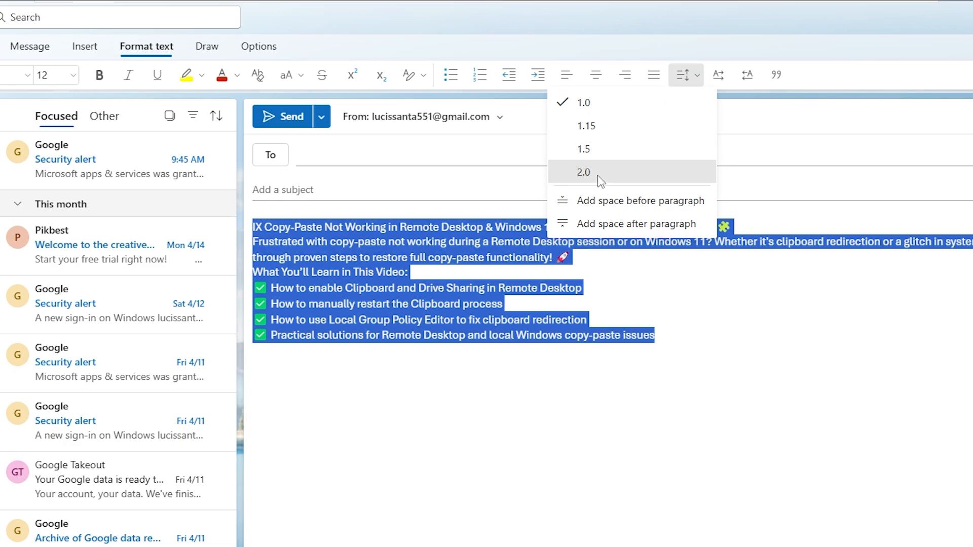
pyautogui.click(583, 173)
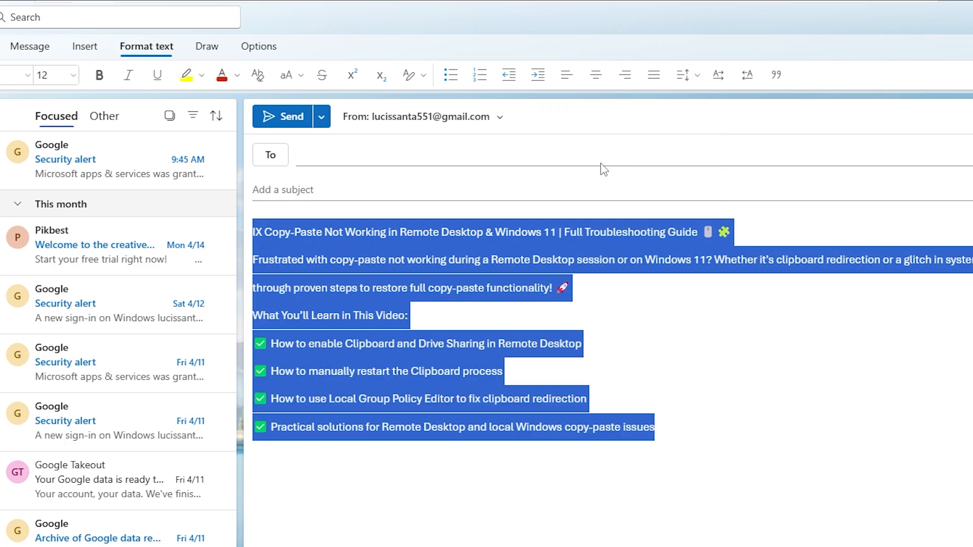
pyautogui.moveTo(604, 169)
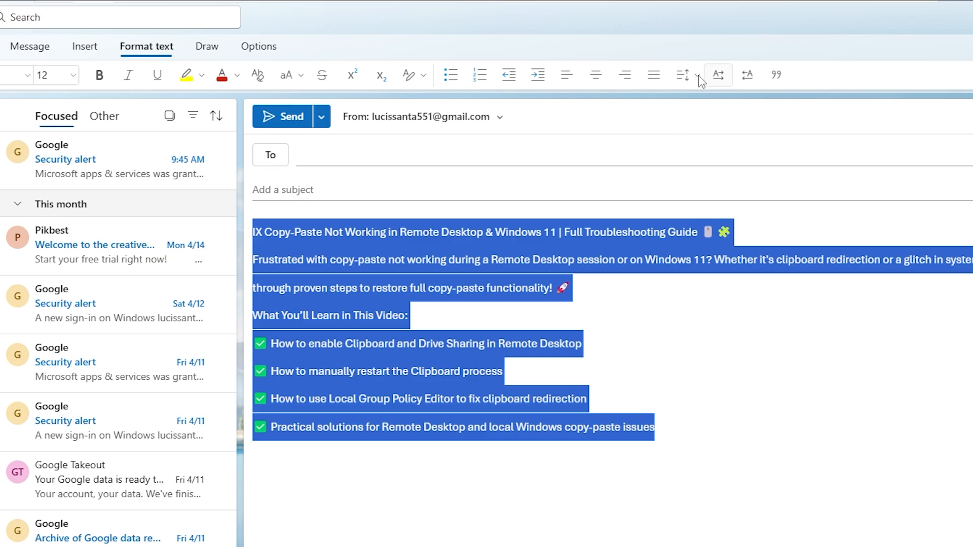
# Restore 1.0 line spacing on the body via the Spacing menu
pyautogui.click(682, 74)
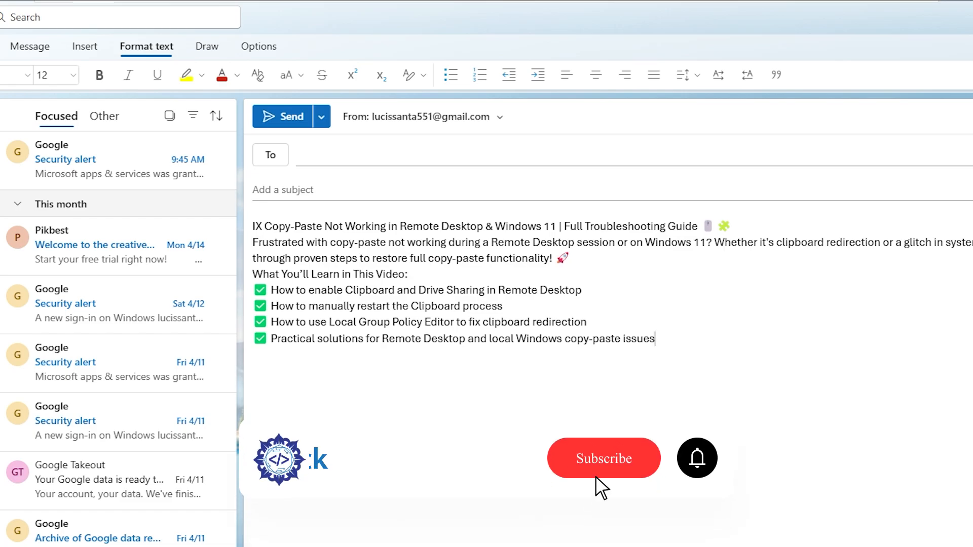
pyautogui.click(602, 458)
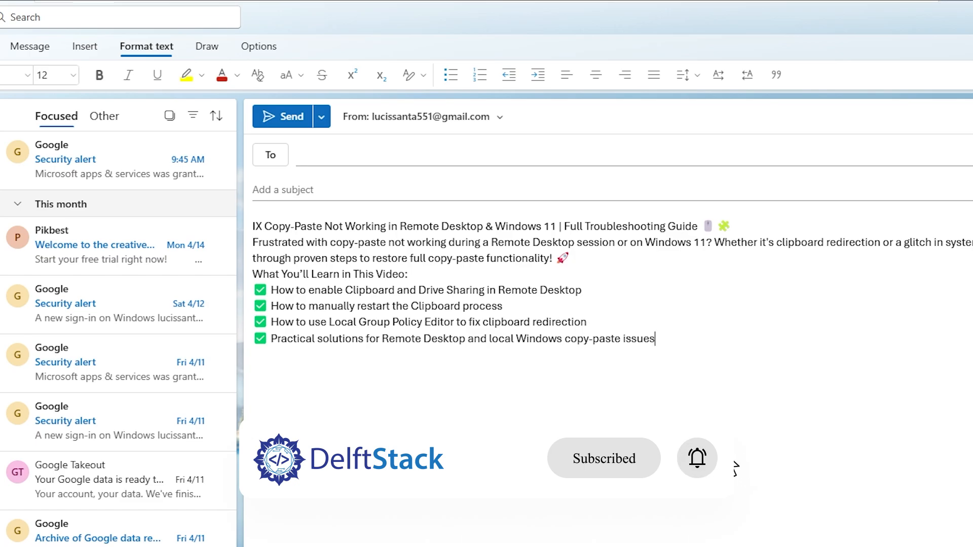